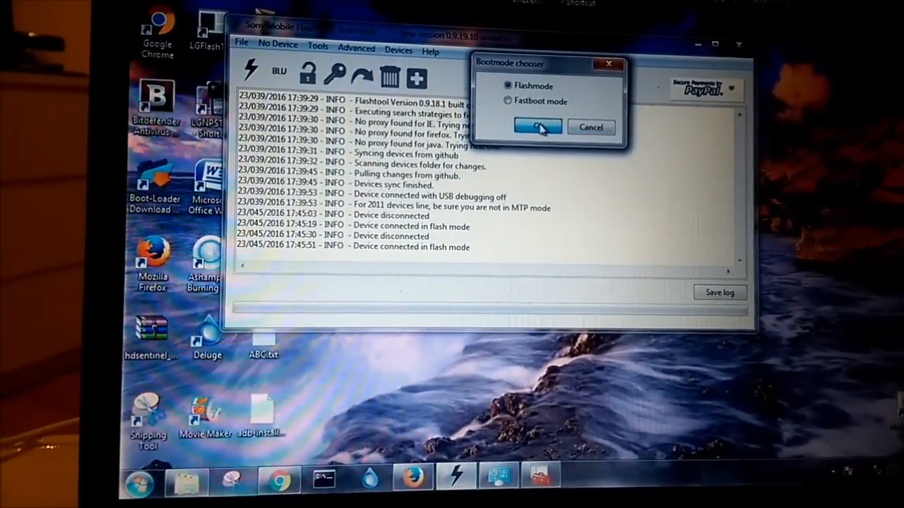
Confirm Flashmode as the boot mode so the Firmware Selector appears
{"action": "left_click", "coordinate": [538, 127]}
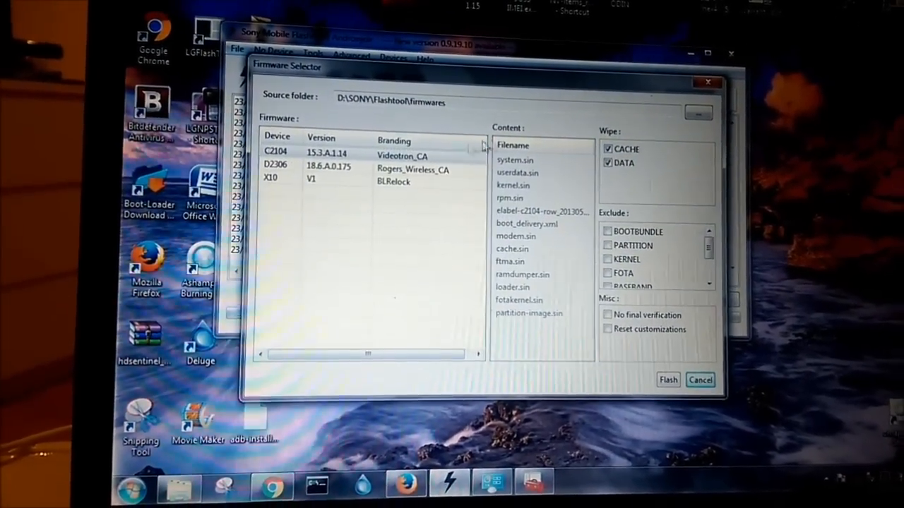